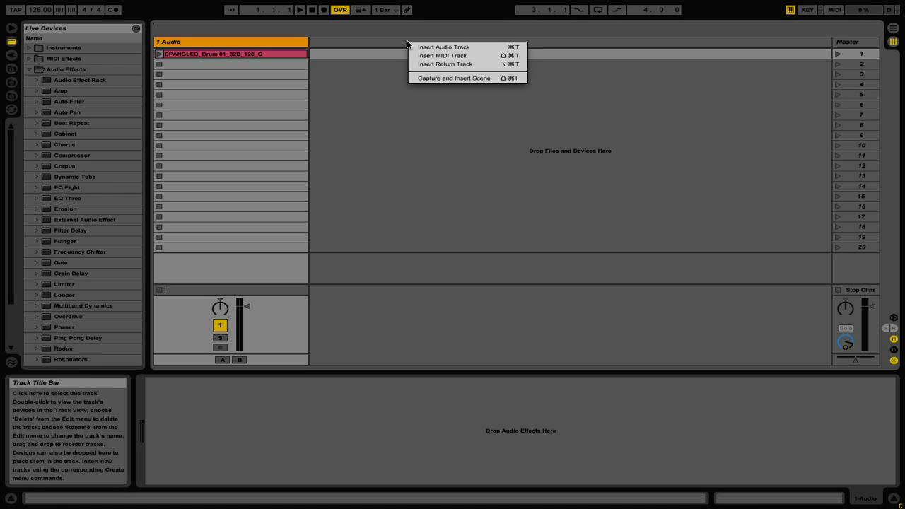
{"action": "mouse_move", "coordinate": [444, 64]}
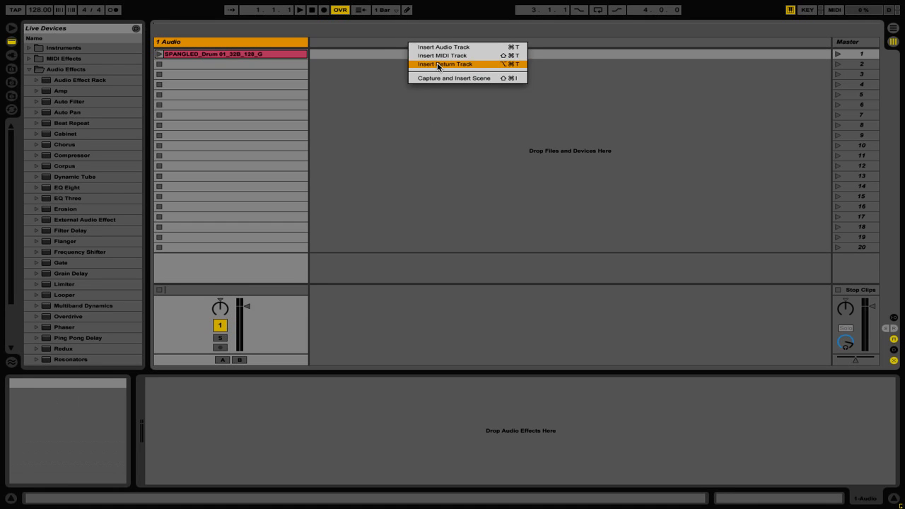
Step: Insert a new return track into the set next to the audio track
{"action": "left_click", "coordinate": [446, 65]}
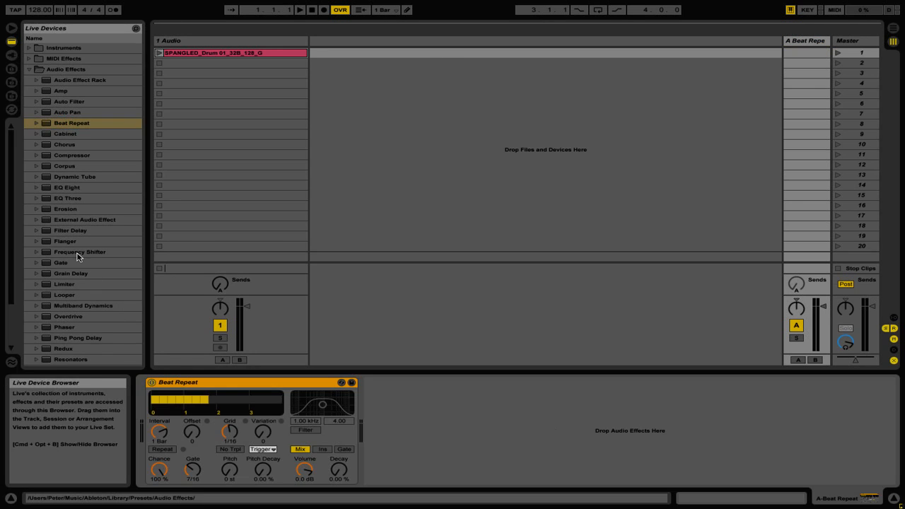
Step: Add a Frequency Shifter after Beat Repeat on the return track
{"action": "double_click", "coordinate": [79, 252]}
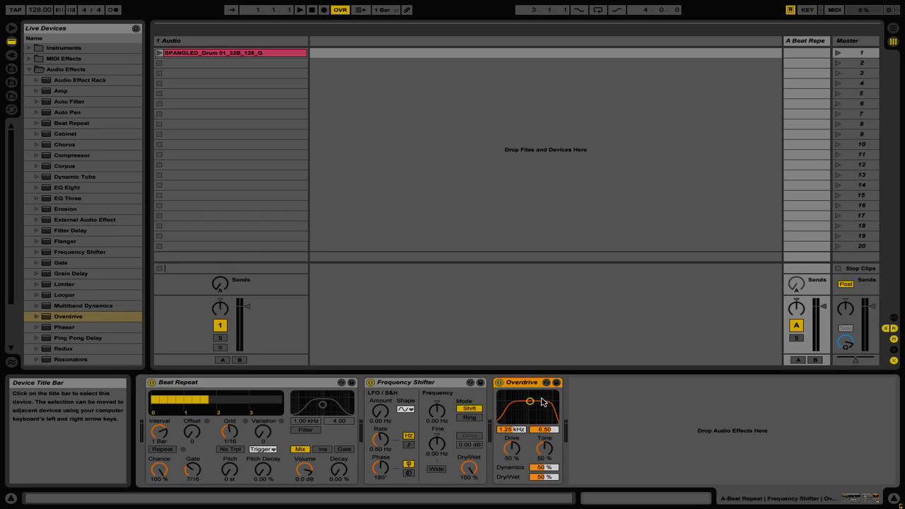
{"action": "mouse_move", "coordinate": [237, 303]}
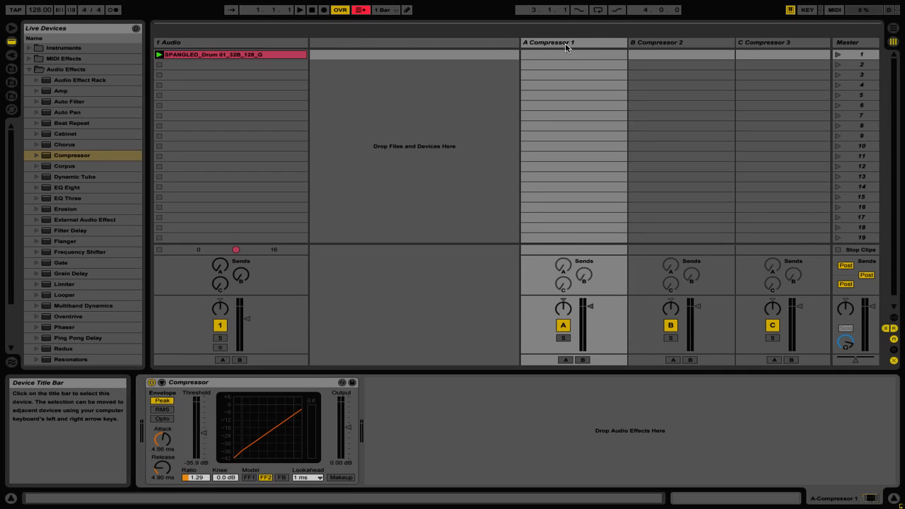
Step: Show the Compressor devices on the second and third return tracks
{"action": "left_click", "coordinate": [656, 43]}
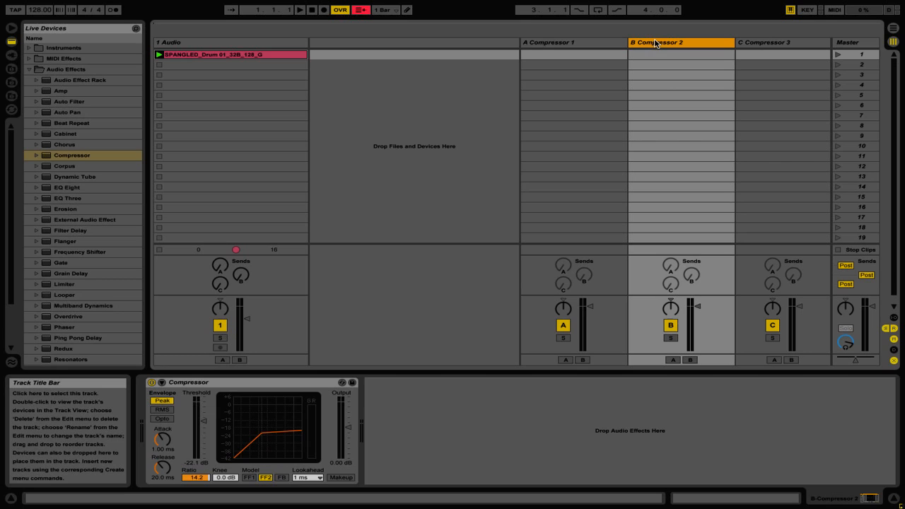
{"action": "left_click", "coordinate": [764, 42]}
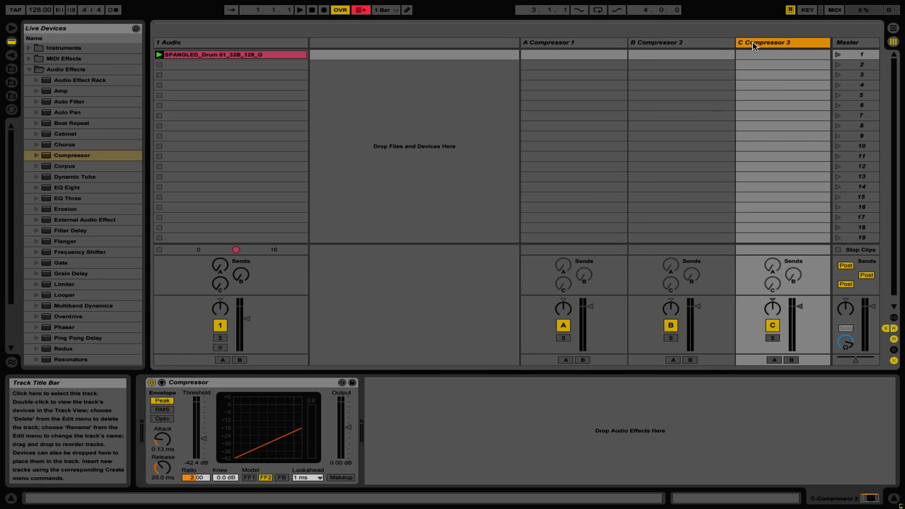